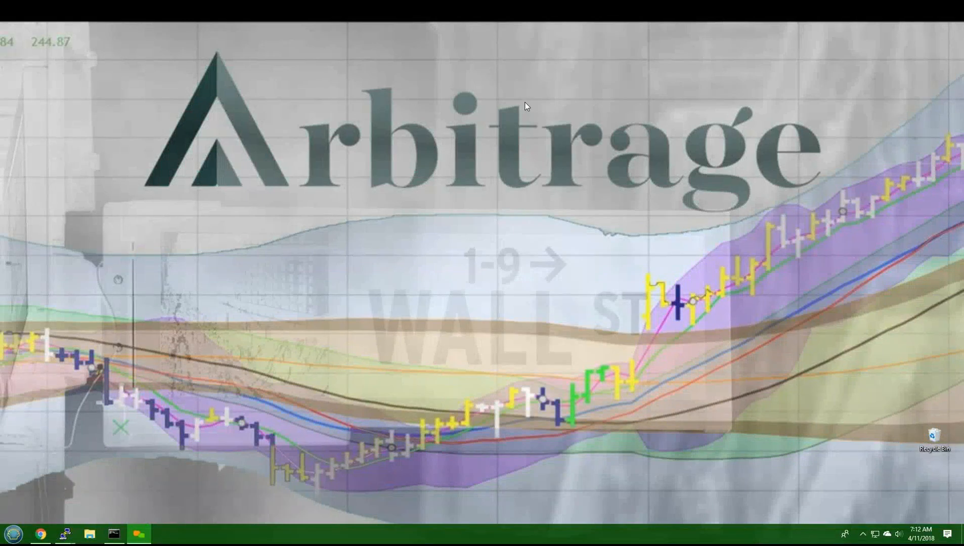
{"action": "mouse_move", "coordinate": [423, 186]}
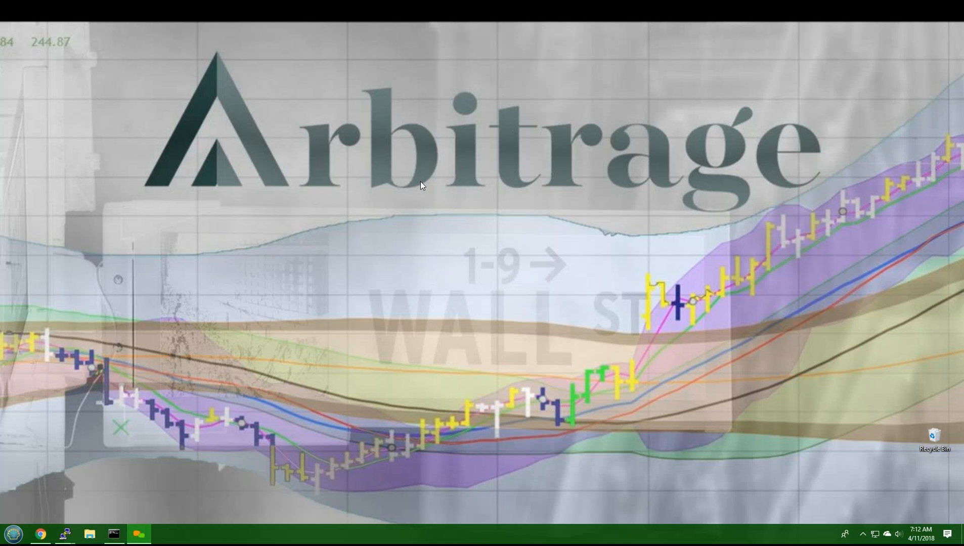
{"action": "mouse_move", "coordinate": [180, 327]}
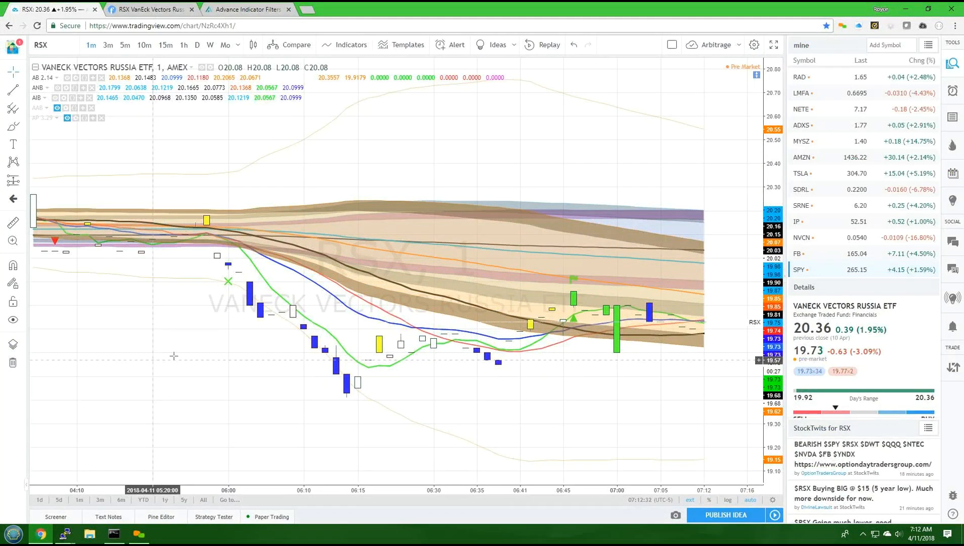
{"action": "mouse_move", "coordinate": [242, 173]}
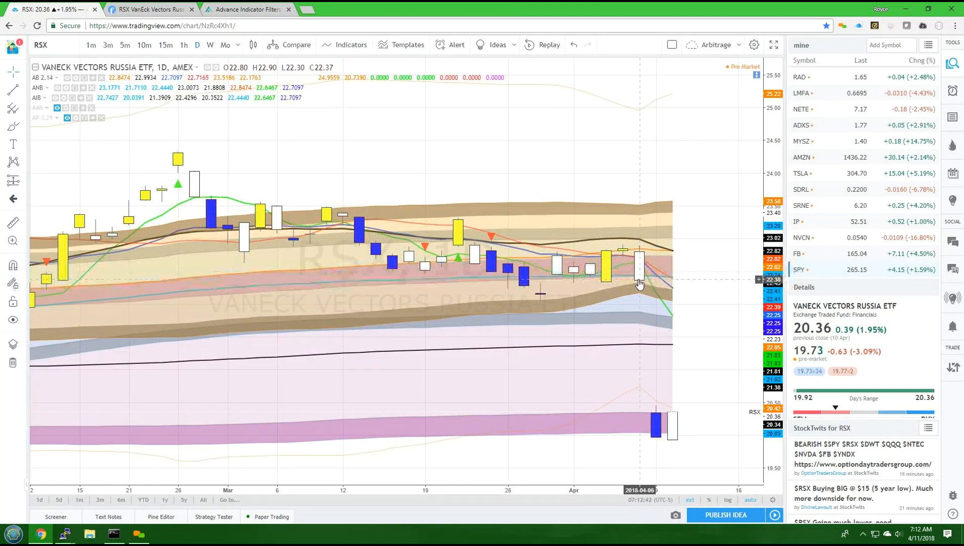
{"action": "mouse_move", "coordinate": [670, 445]}
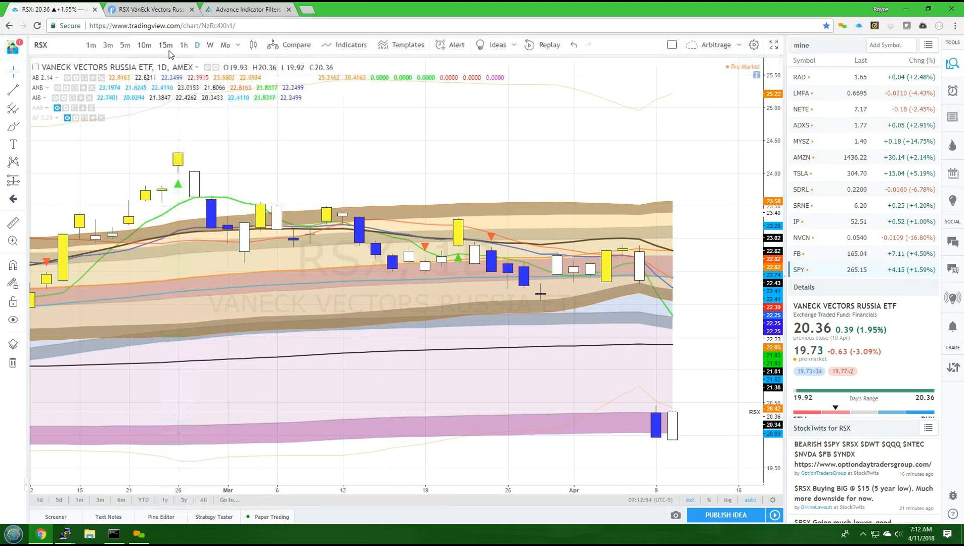
{"action": "mouse_move", "coordinate": [166, 45]}
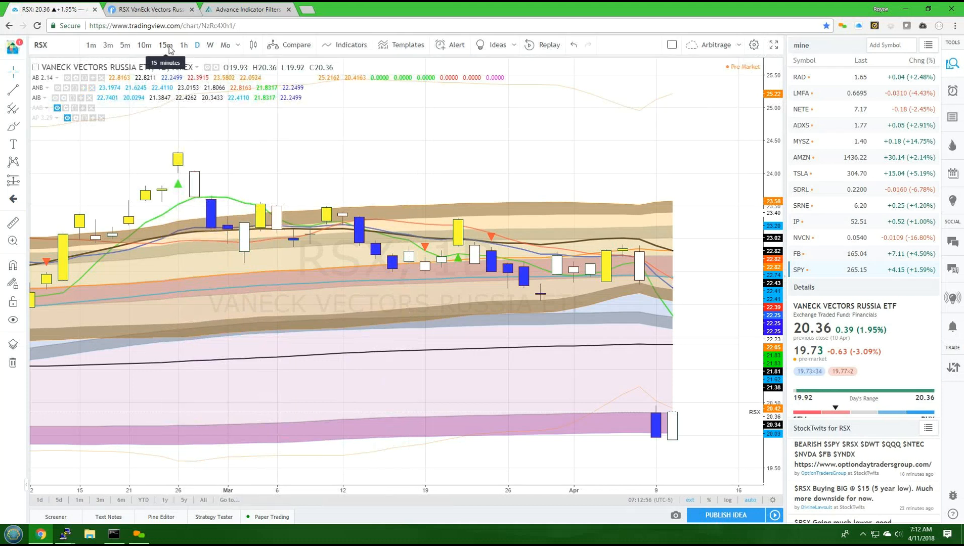
Step: Show RSX on 15-minute bars, pan the recent bars, then return to the 1-minute timeframe
{"action": "left_click", "coordinate": [163, 45]}
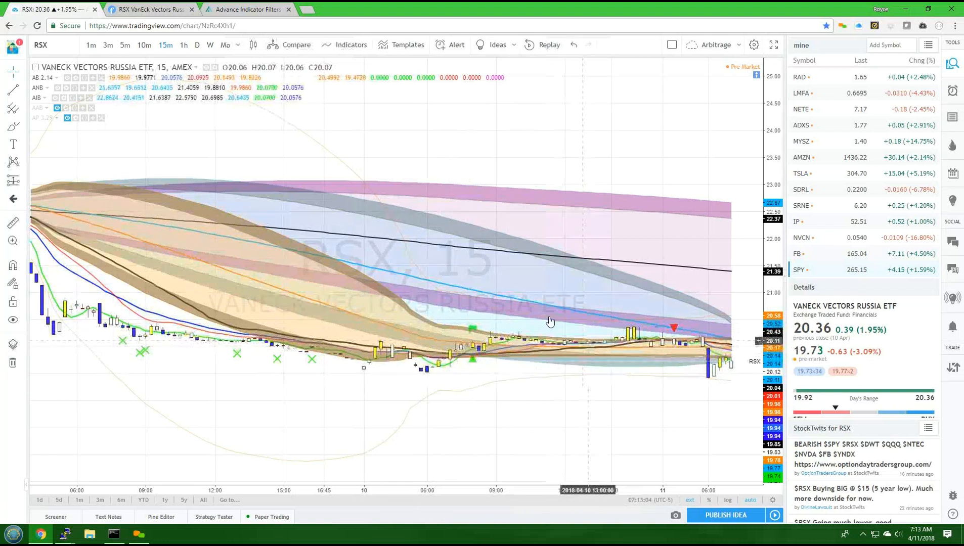
{"action": "mouse_move", "coordinate": [517, 368]}
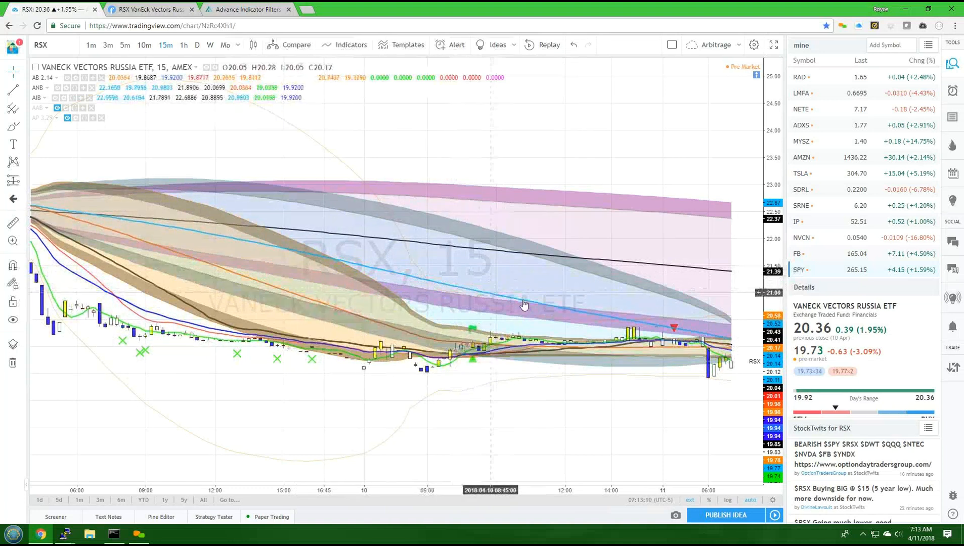
{"action": "left_click_drag", "start_coordinate": [523, 304], "coordinate": [725, 342]}
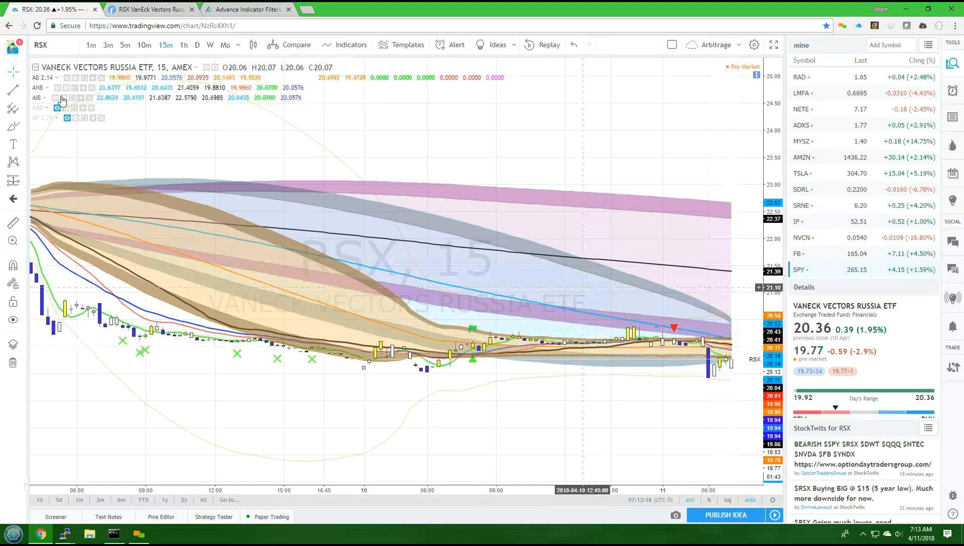
{"action": "left_click", "coordinate": [90, 44]}
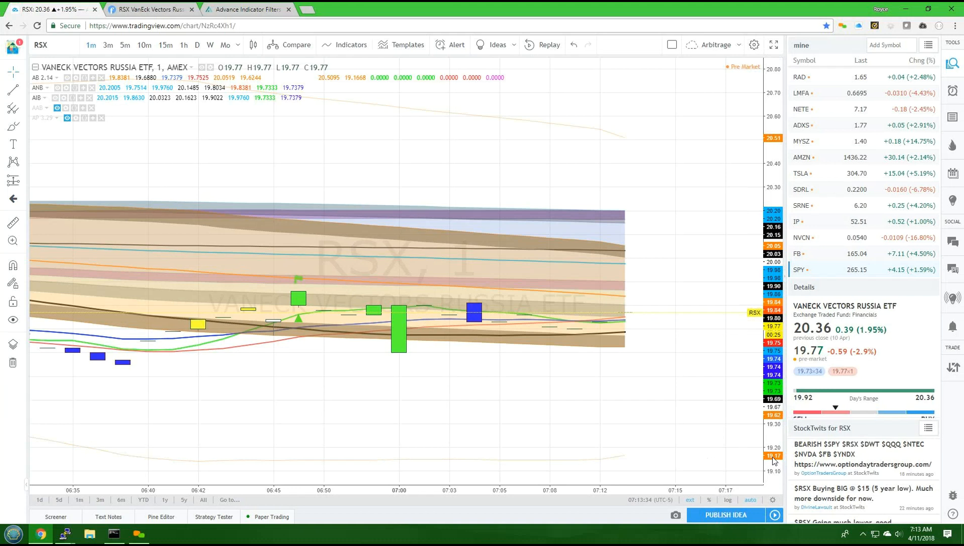
{"action": "mouse_move", "coordinate": [653, 389]}
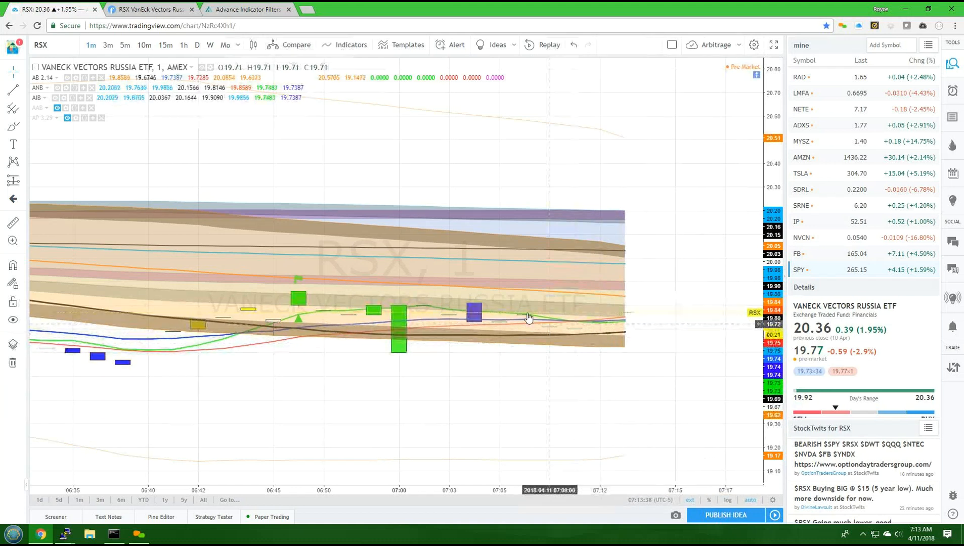
{"action": "mouse_move", "coordinate": [183, 45]}
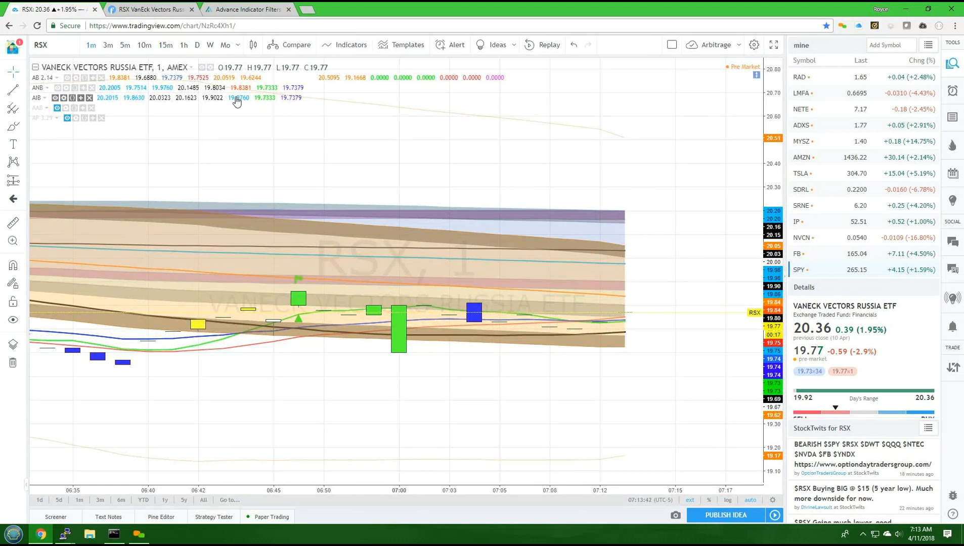
{"action": "mouse_move", "coordinate": [148, 9]}
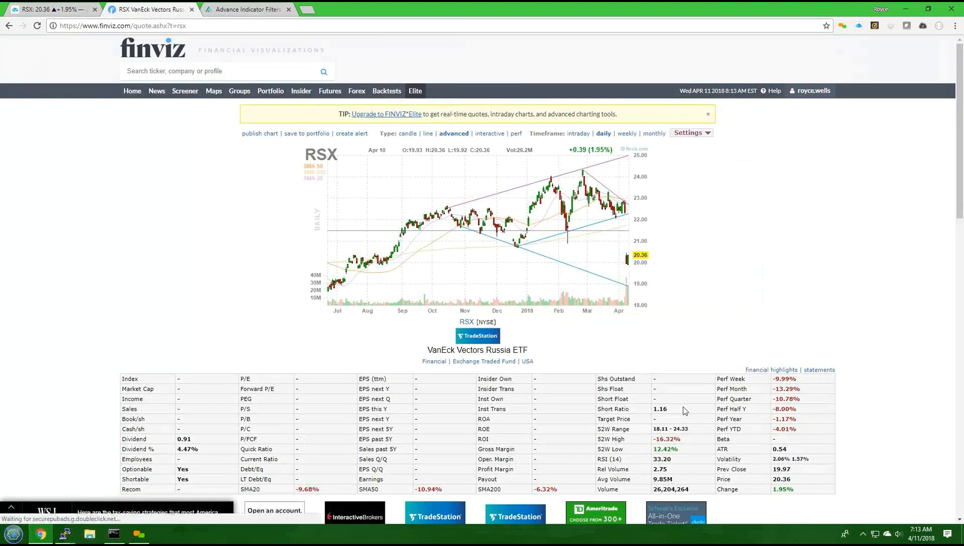
{"action": "scroll", "scroll_direction": "down", "scroll_amount": 3}
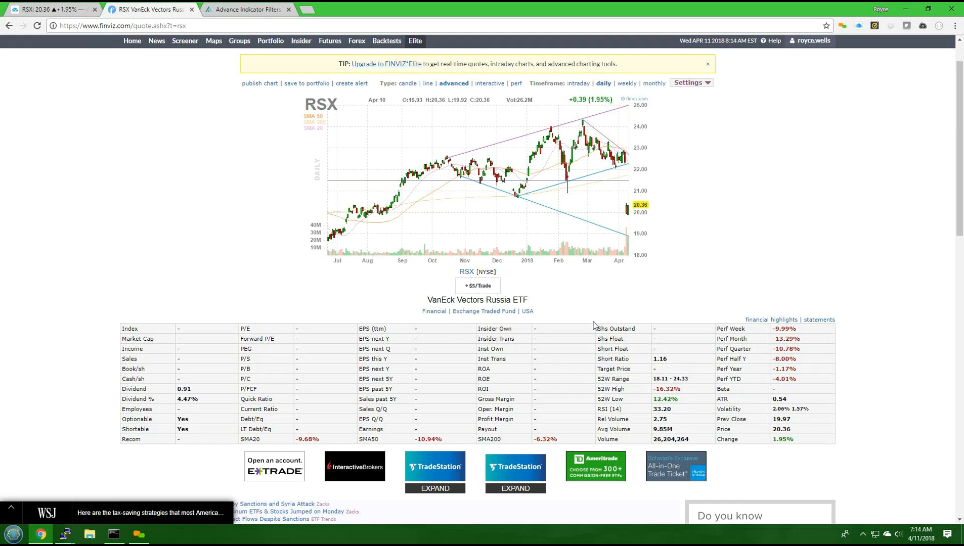
{"action": "mouse_move", "coordinate": [595, 307]}
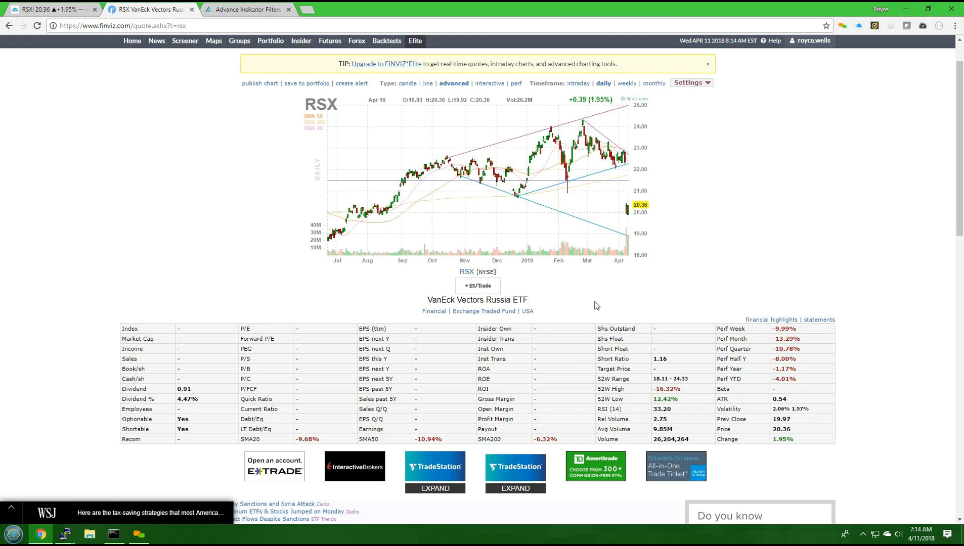